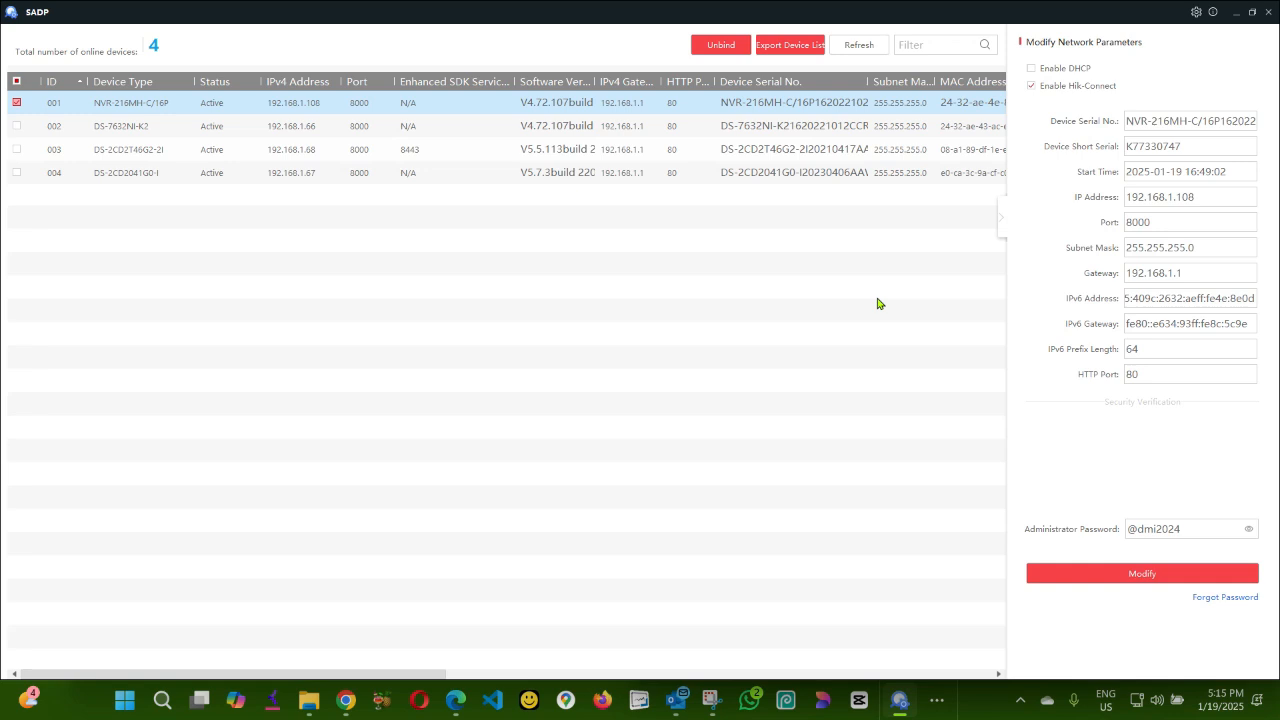
Review the .108 NVR's network details in SADP and check both recorders' entries, leaving 192.168.1.66 unmarked.
{"action": "left_click", "coordinate": [136, 128]}
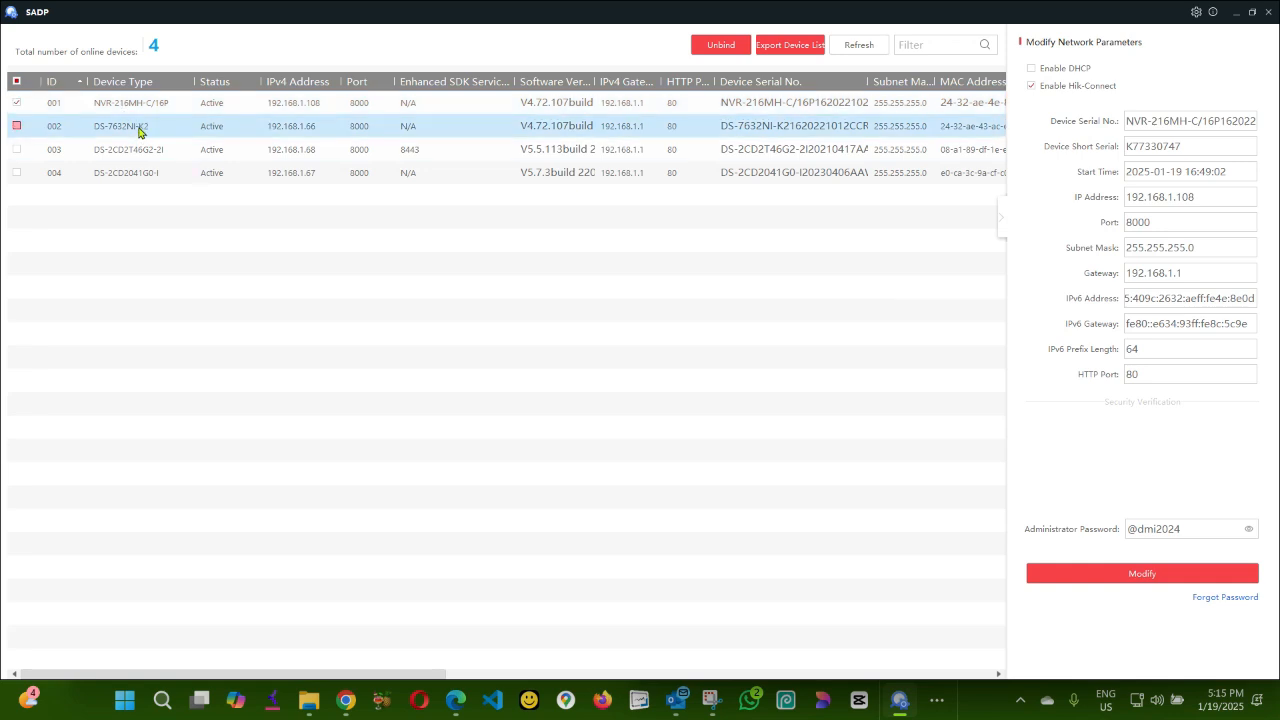
{"action": "left_click", "coordinate": [22, 104]}
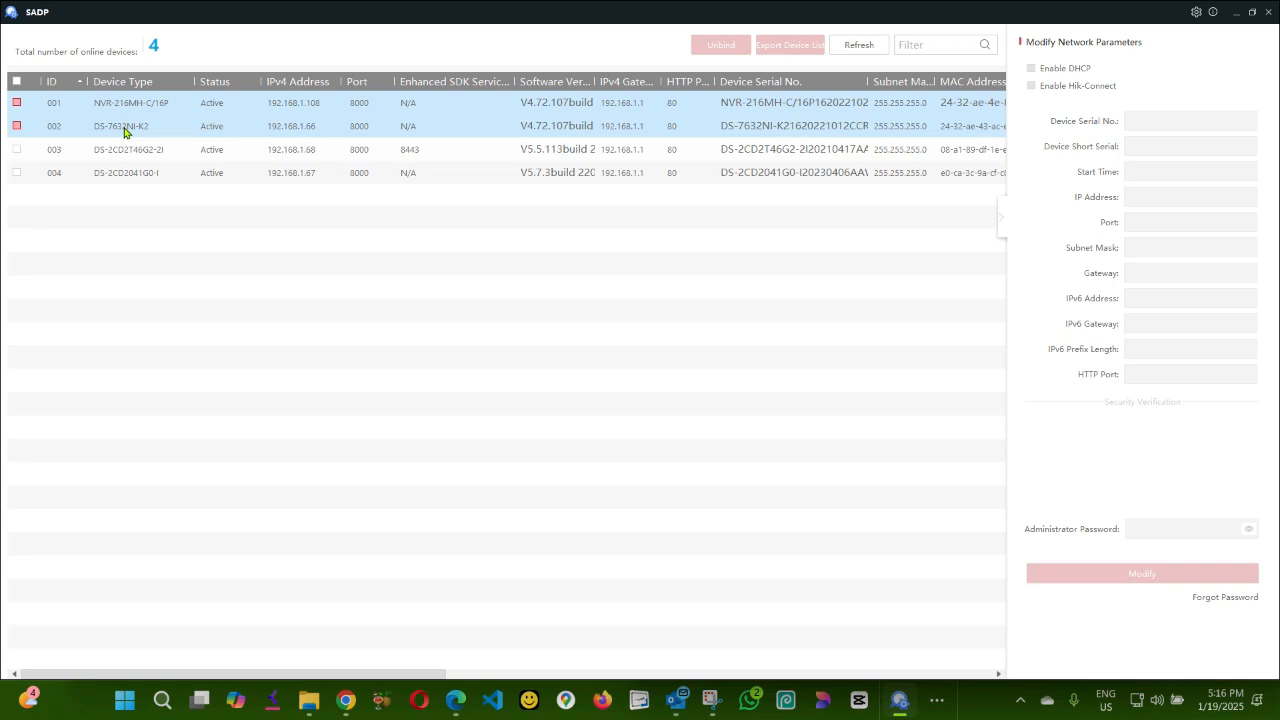
{"action": "left_click", "coordinate": [20, 104]}
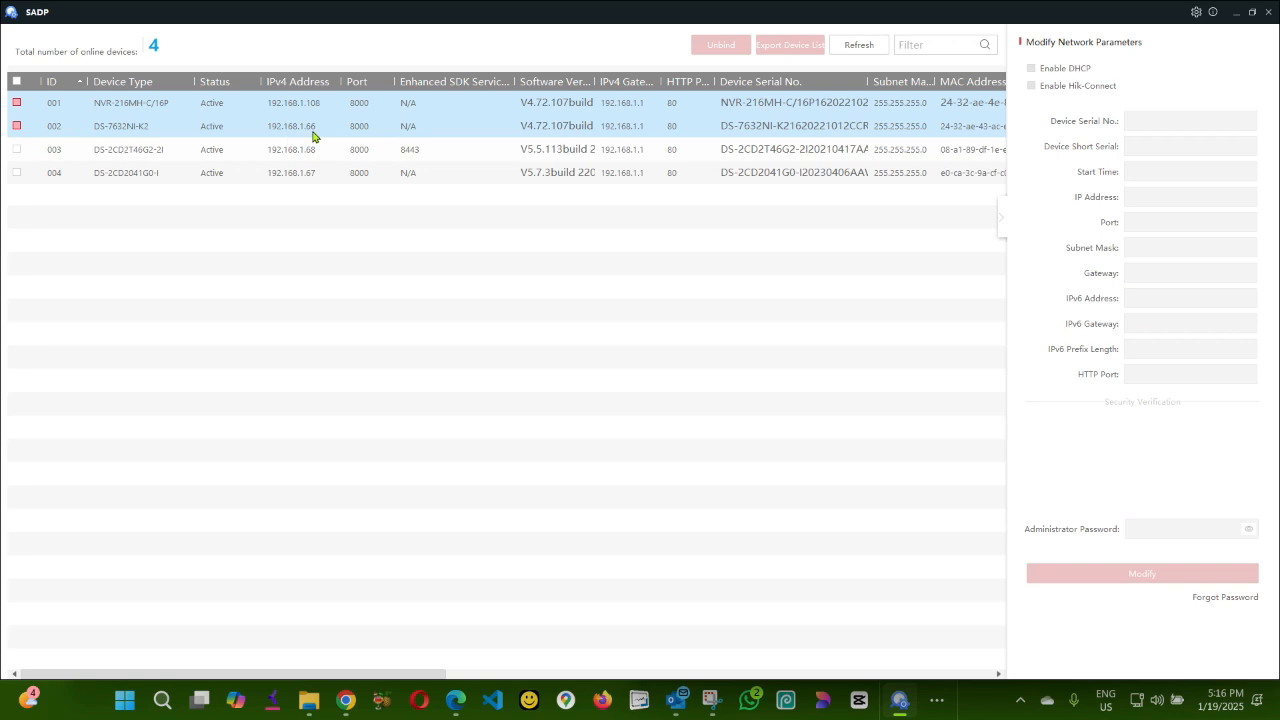
{"action": "mouse_move", "coordinate": [314, 136]}
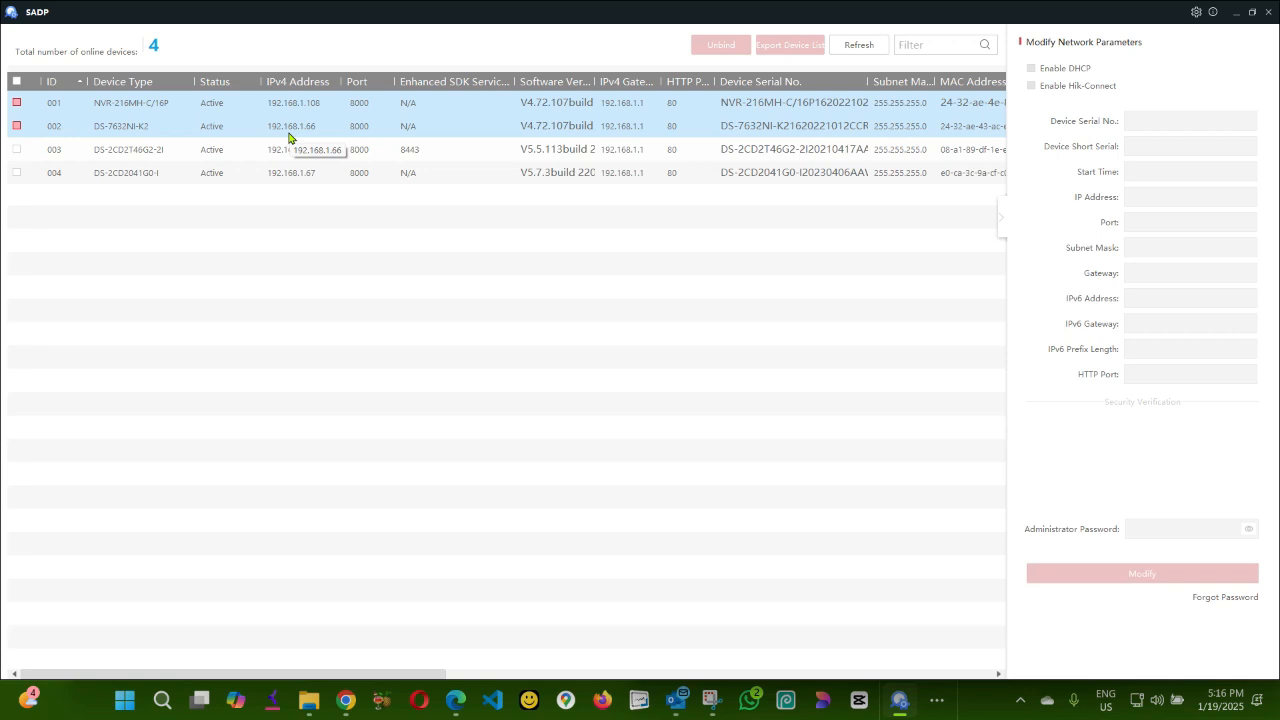
{"action": "left_click", "coordinate": [150, 102]}
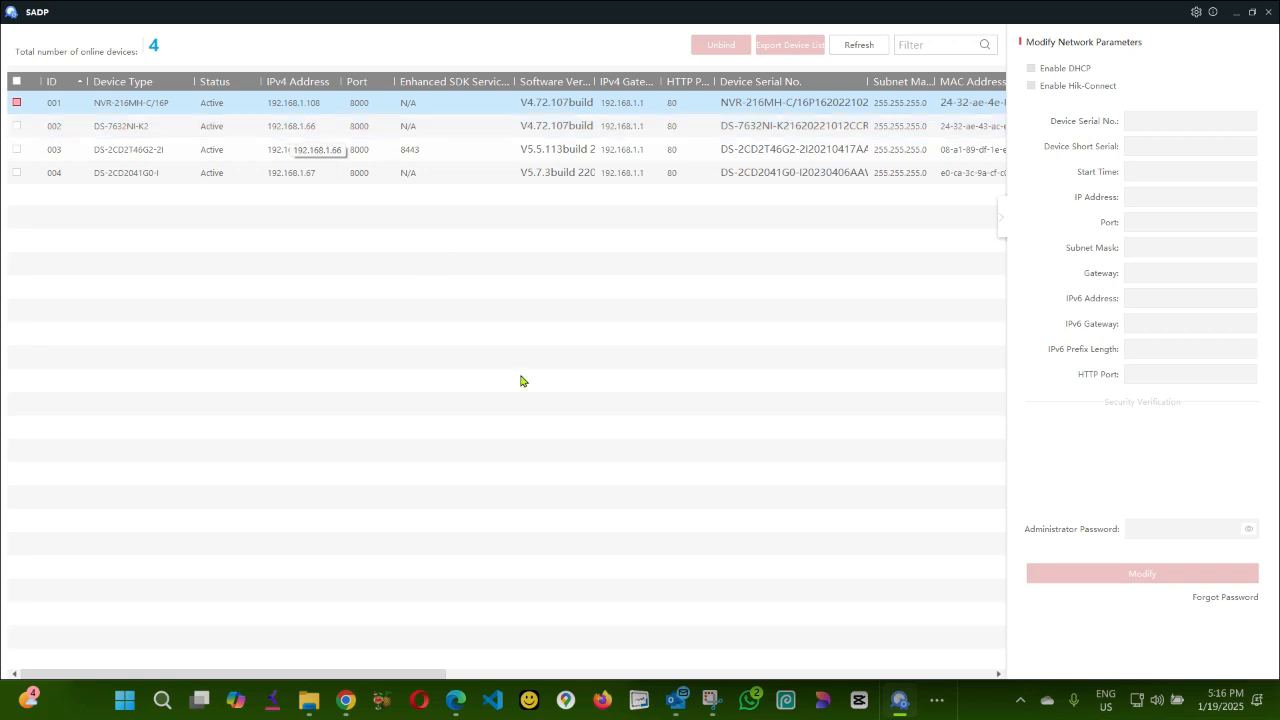
{"action": "mouse_move", "coordinate": [456, 700]}
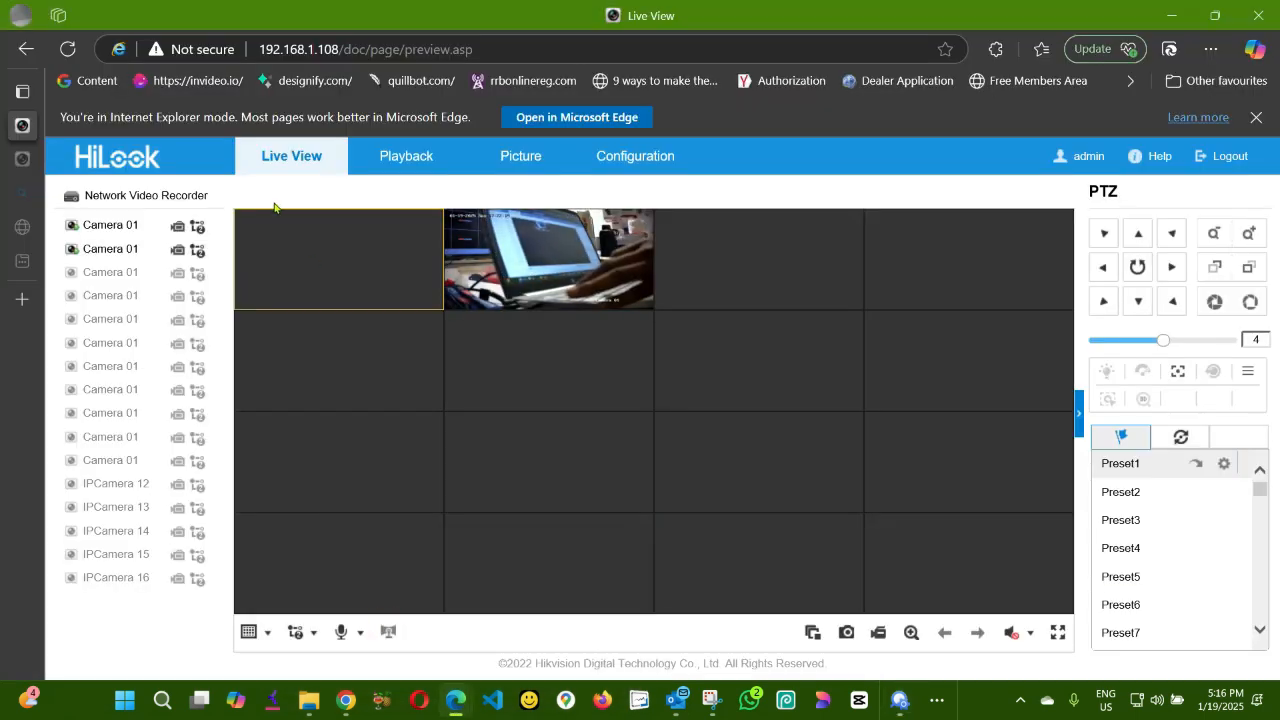
{"action": "mouse_move", "coordinate": [316, 248]}
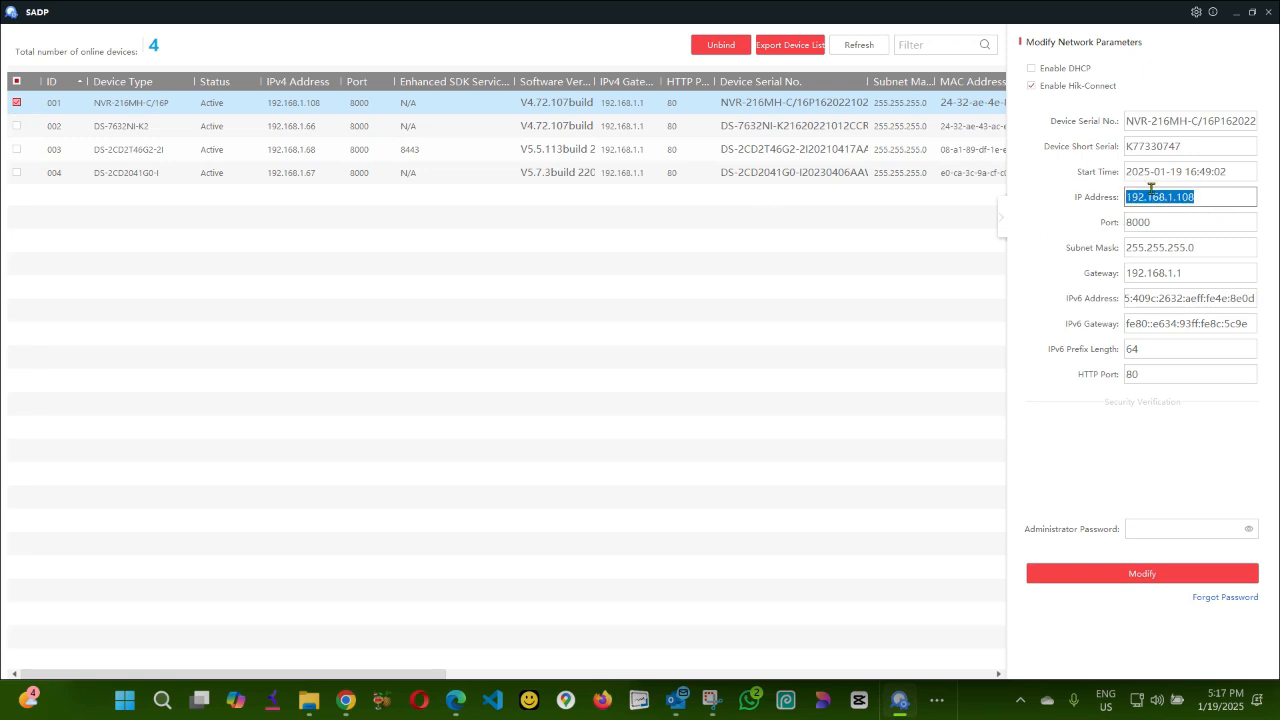
{"action": "mouse_move", "coordinate": [1240, 36]}
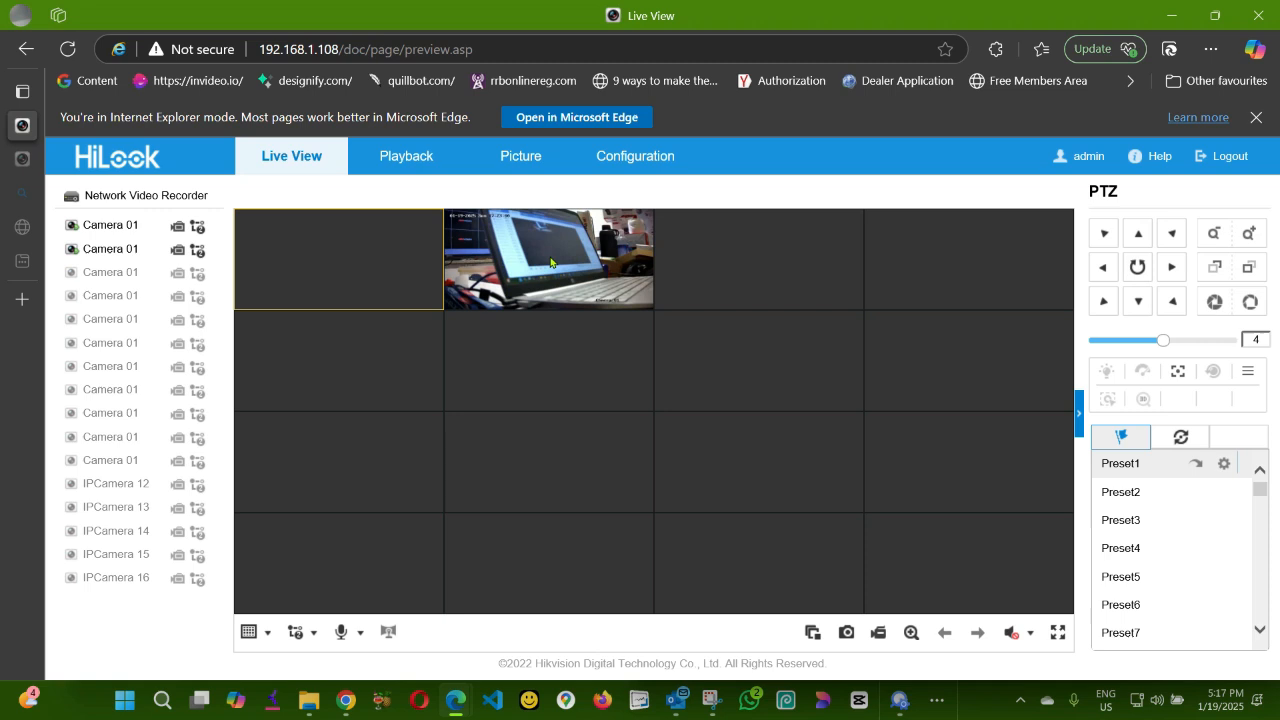
{"action": "mouse_move", "coordinate": [466, 678]}
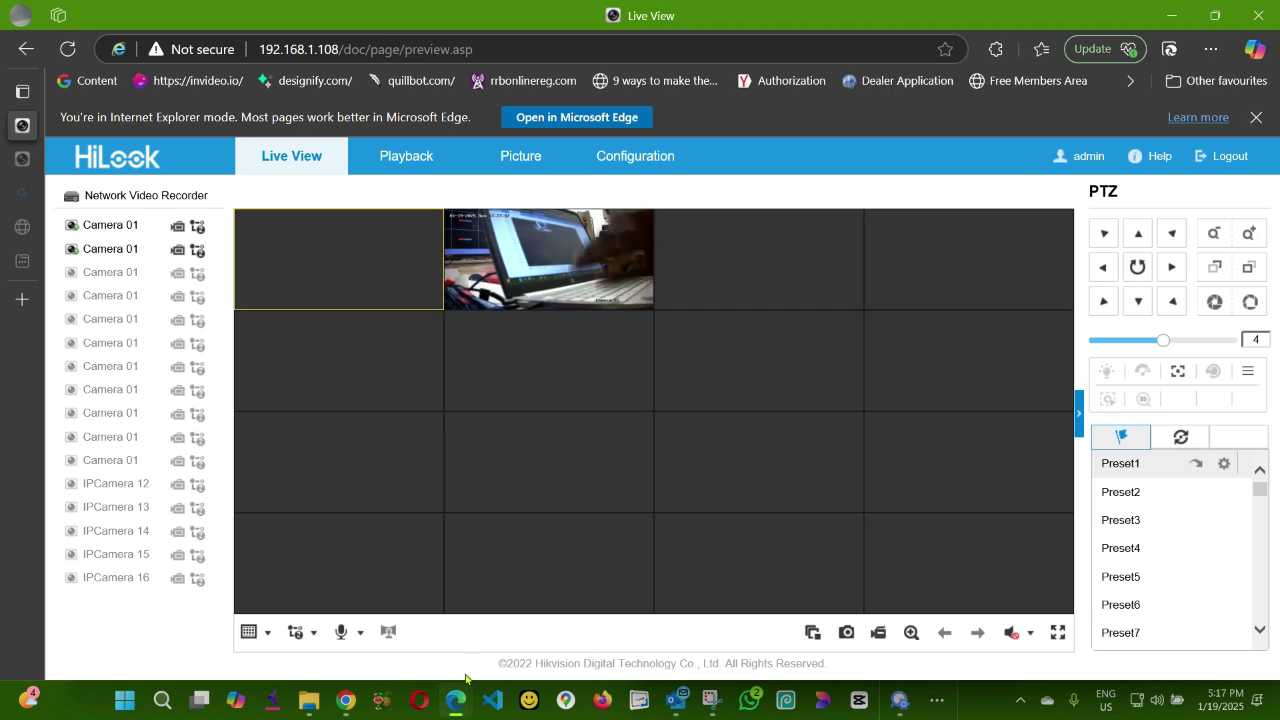
{"action": "mouse_move", "coordinate": [450, 700]}
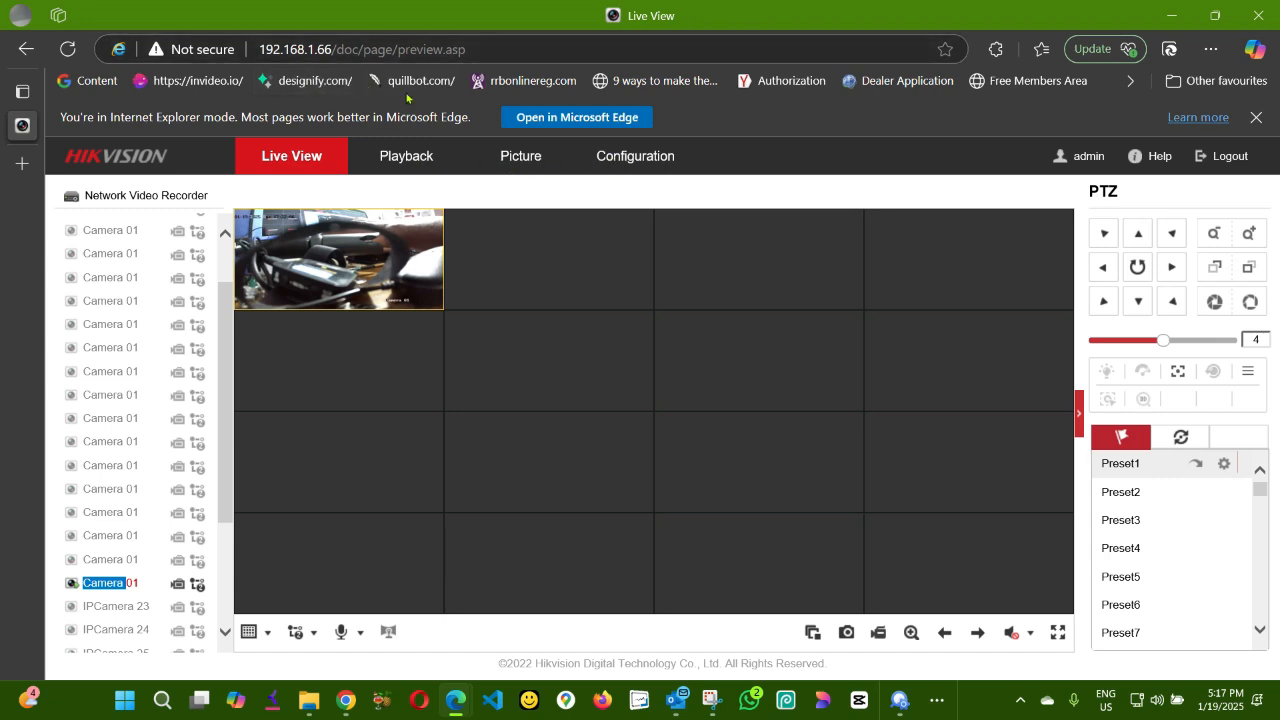
Go to Configuration > System > Camera Management to list the IP camera channels on 192.168.1.66.
{"action": "left_click", "coordinate": [634, 156]}
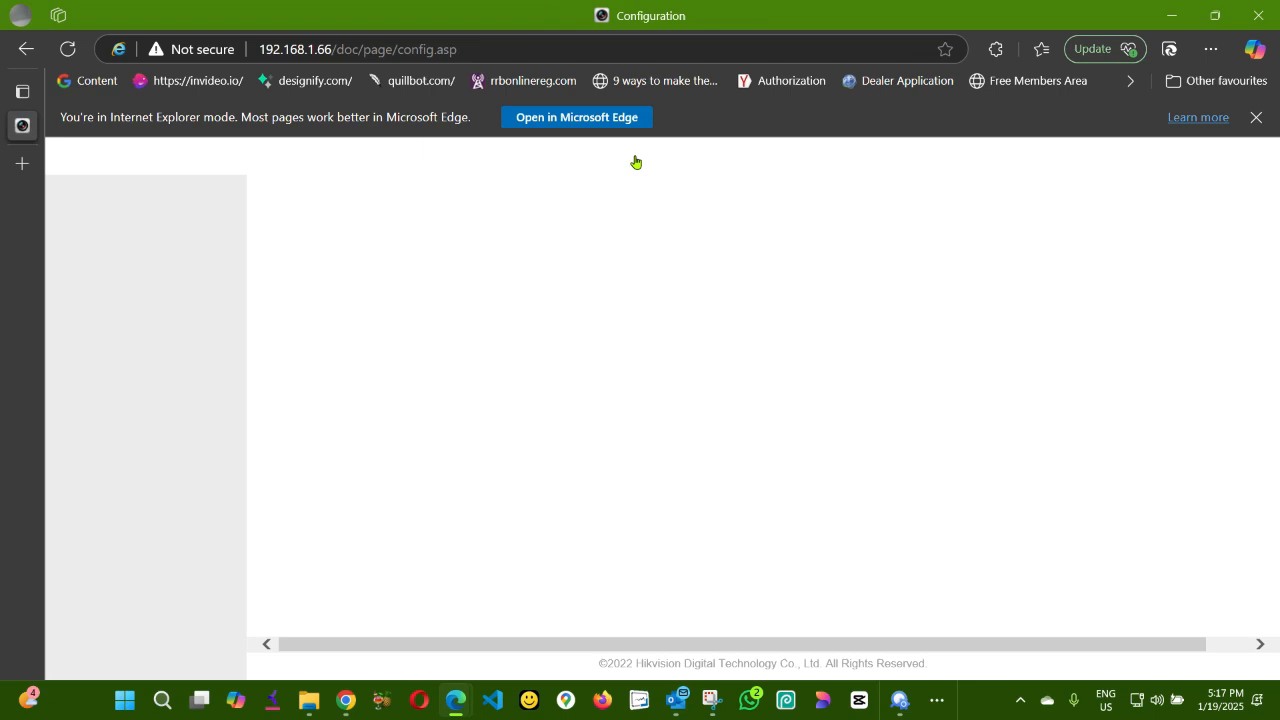
{"action": "left_click", "coordinate": [180, 352]}
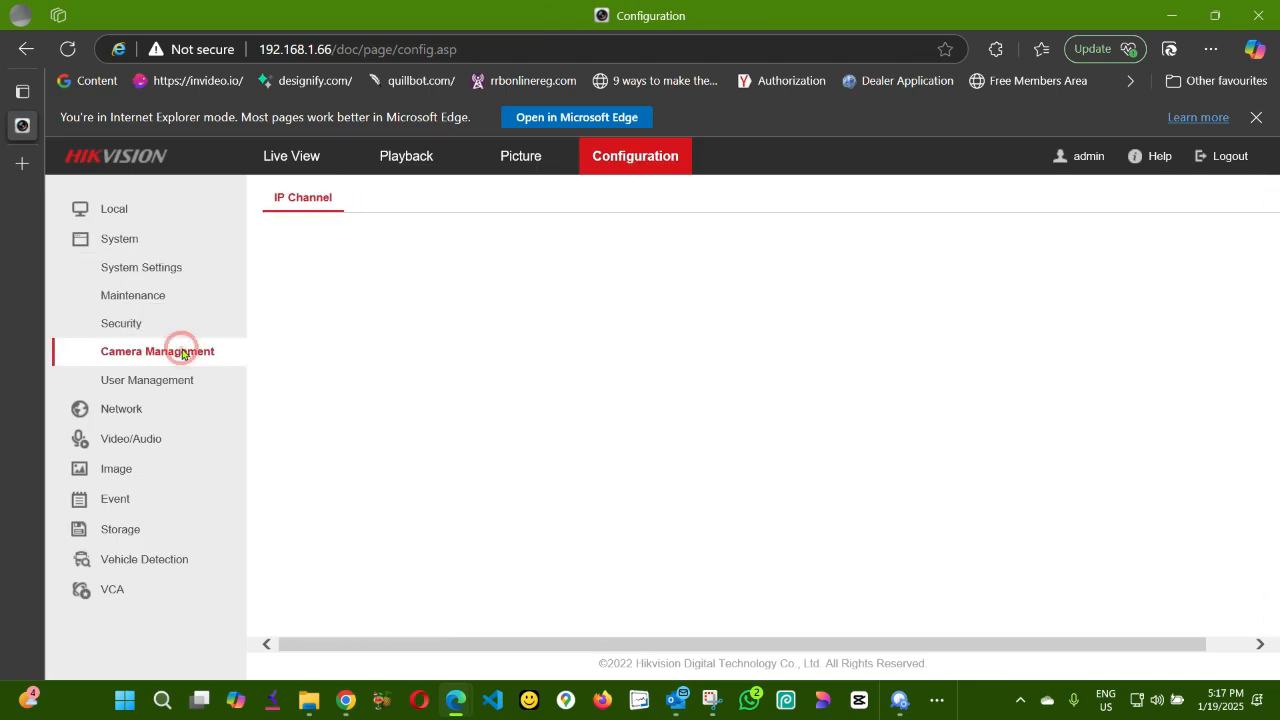
{"action": "left_click", "coordinate": [156, 352]}
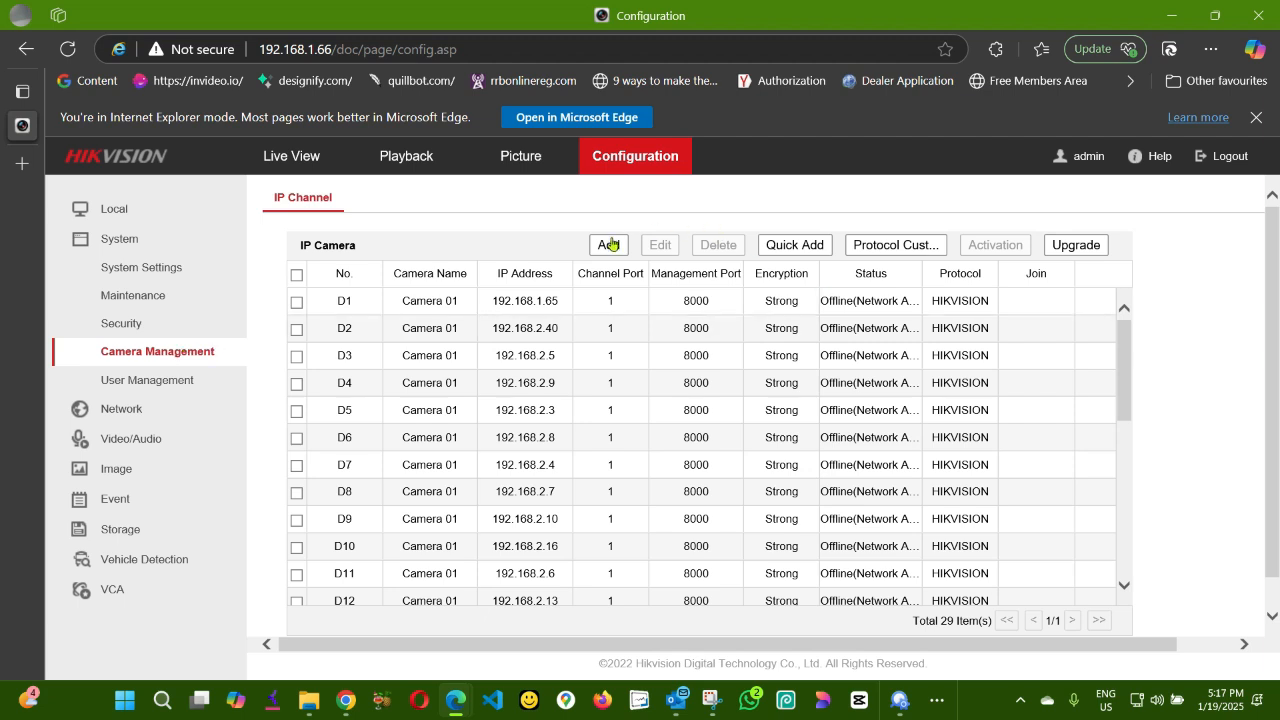
{"action": "mouse_move", "coordinate": [608, 244]}
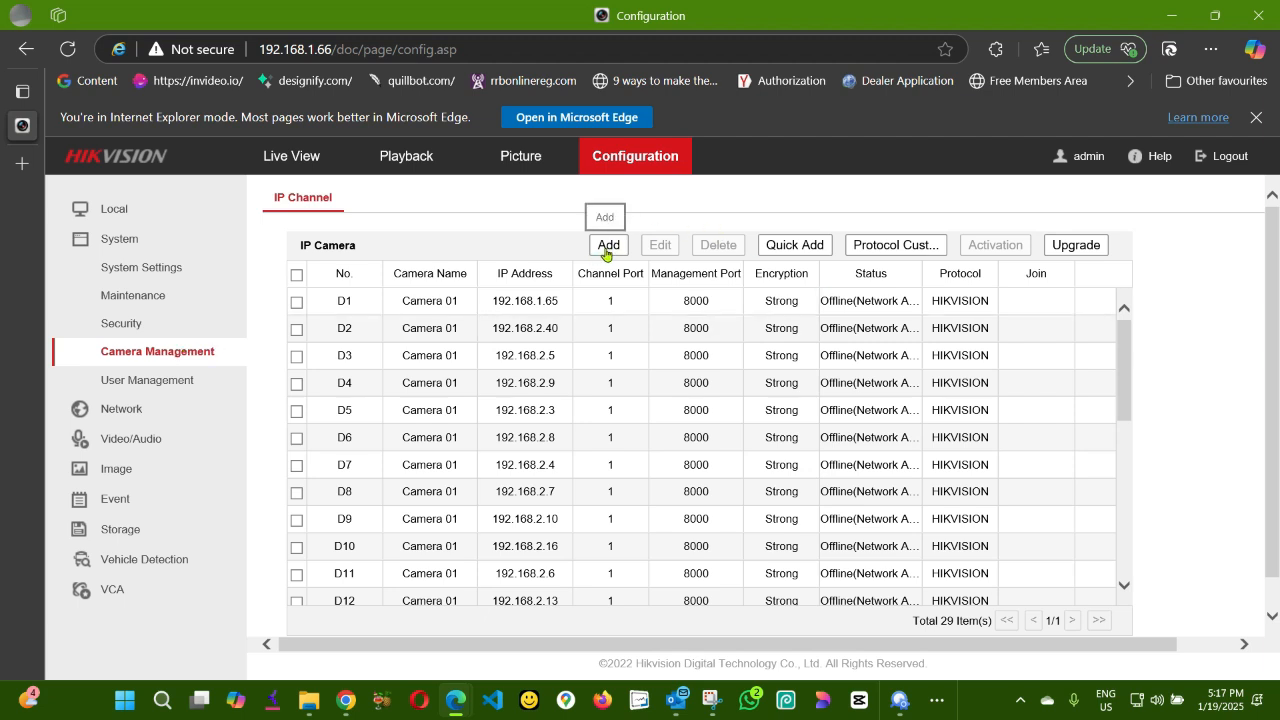
Add IP camera 192.168.1.108 with HIKVISION protocol, port 8000, user admin and its password.
{"action": "left_click", "coordinate": [608, 244]}
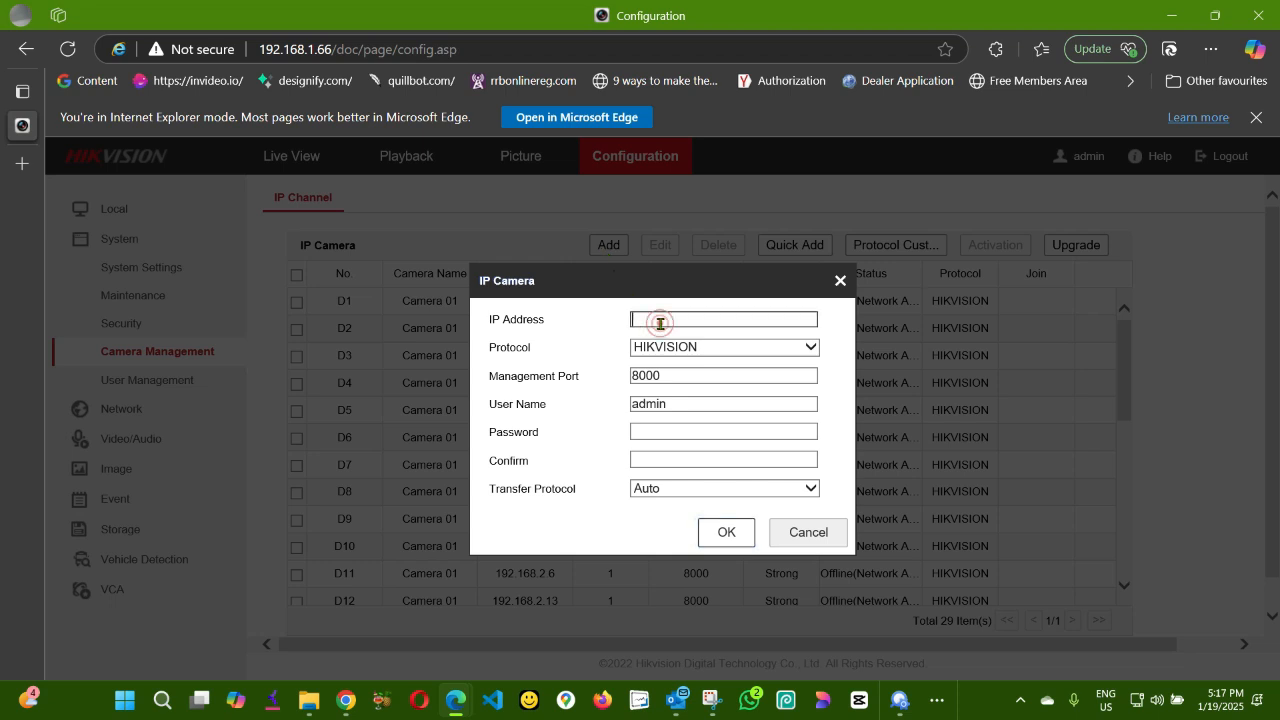
{"action": "type", "text": "192.168.1.108"}
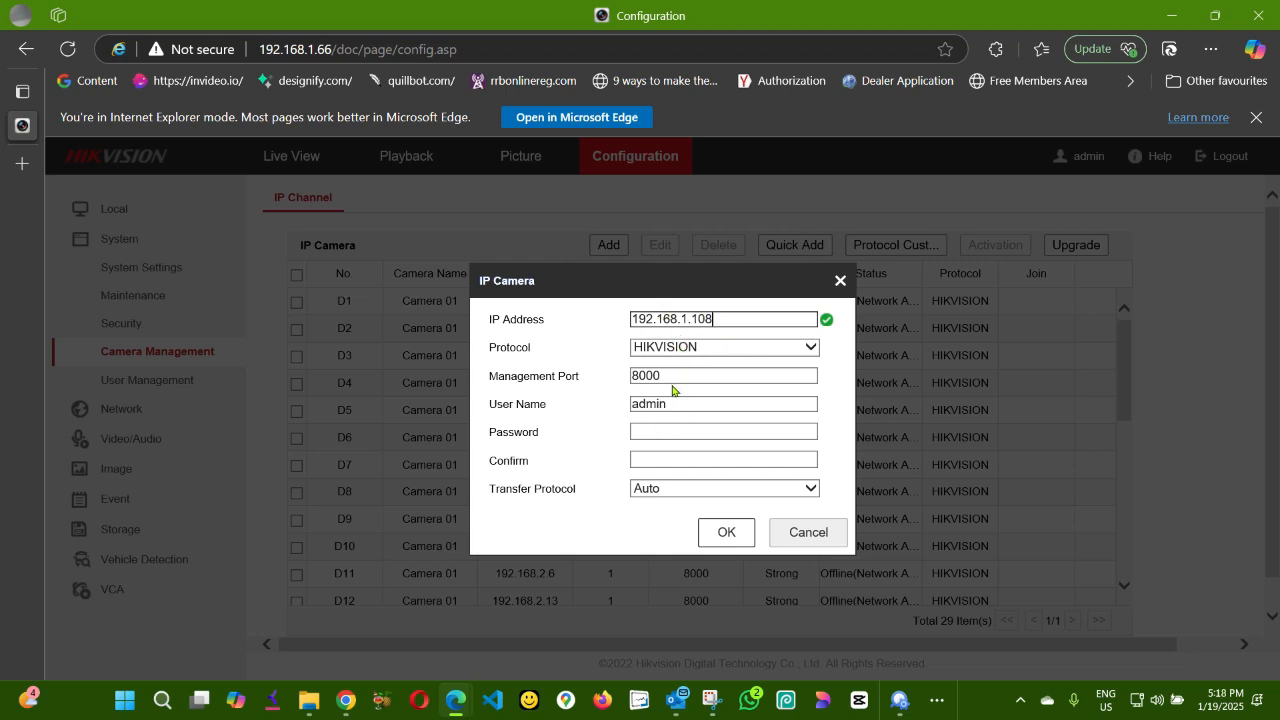
{"action": "left_click", "coordinate": [724, 432]}
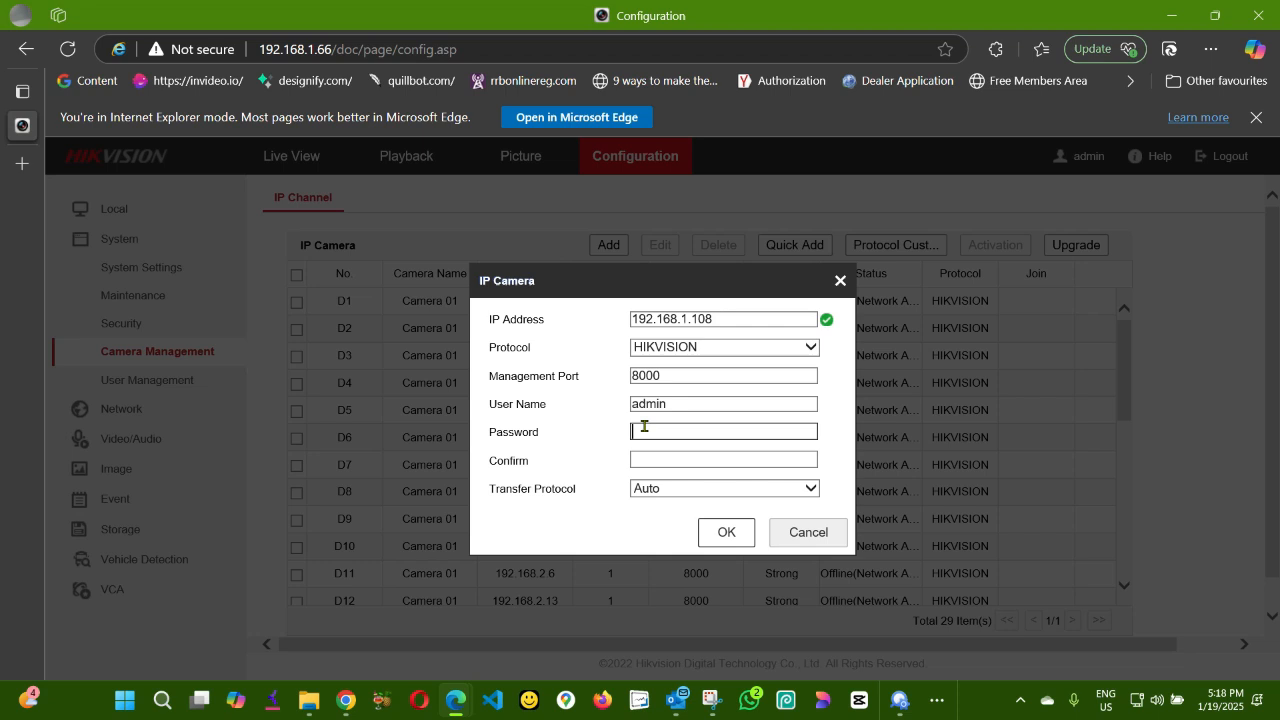
{"action": "type", "text": "•"}
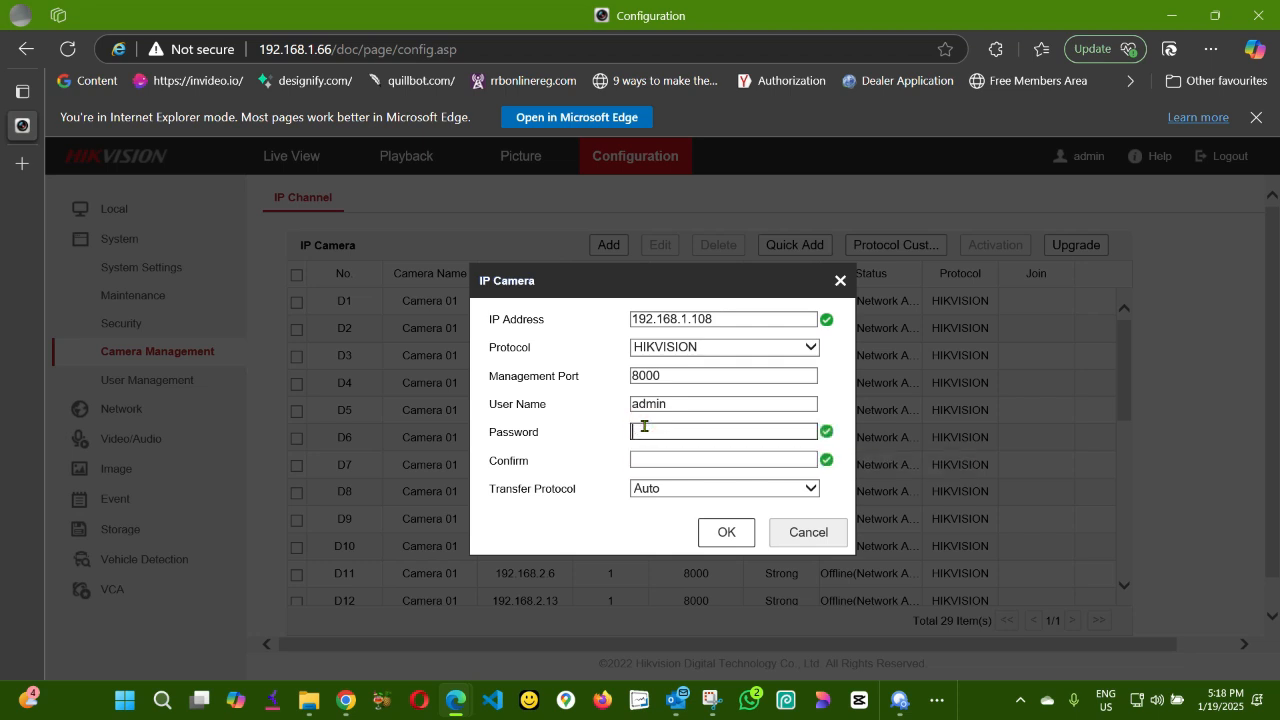
{"action": "type", "text": "•"}
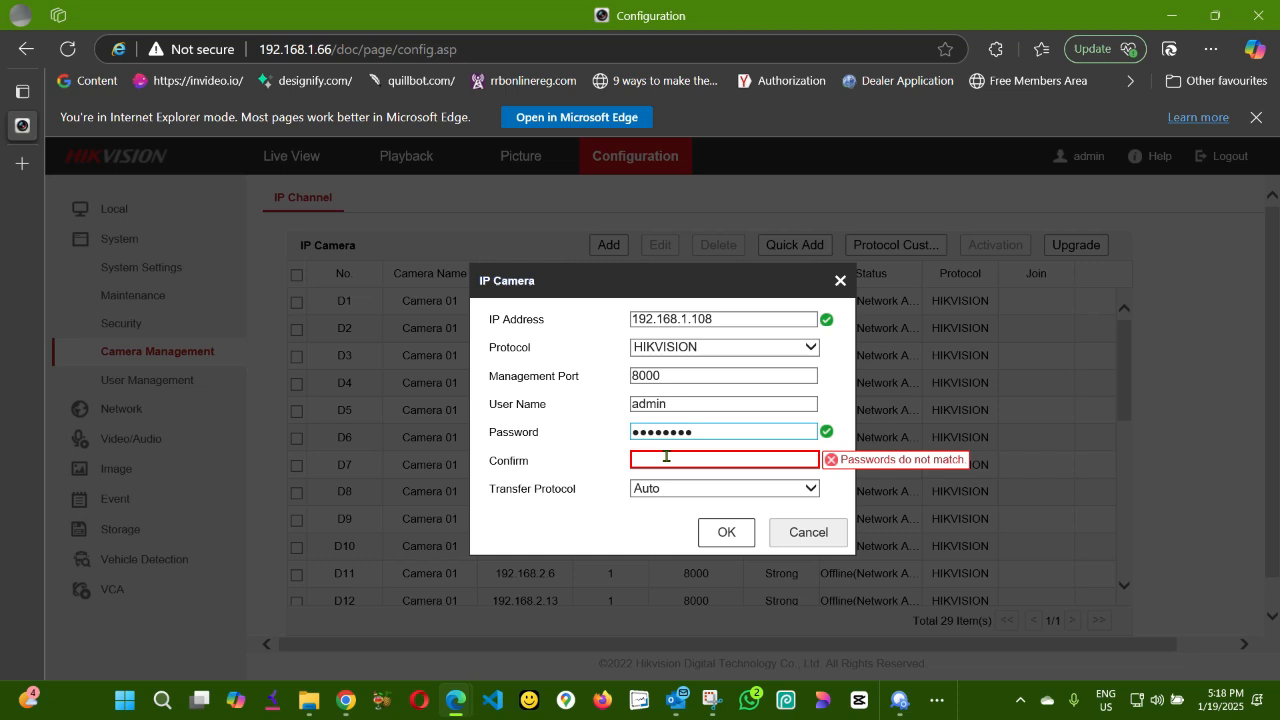
{"action": "type", "text": "•"}
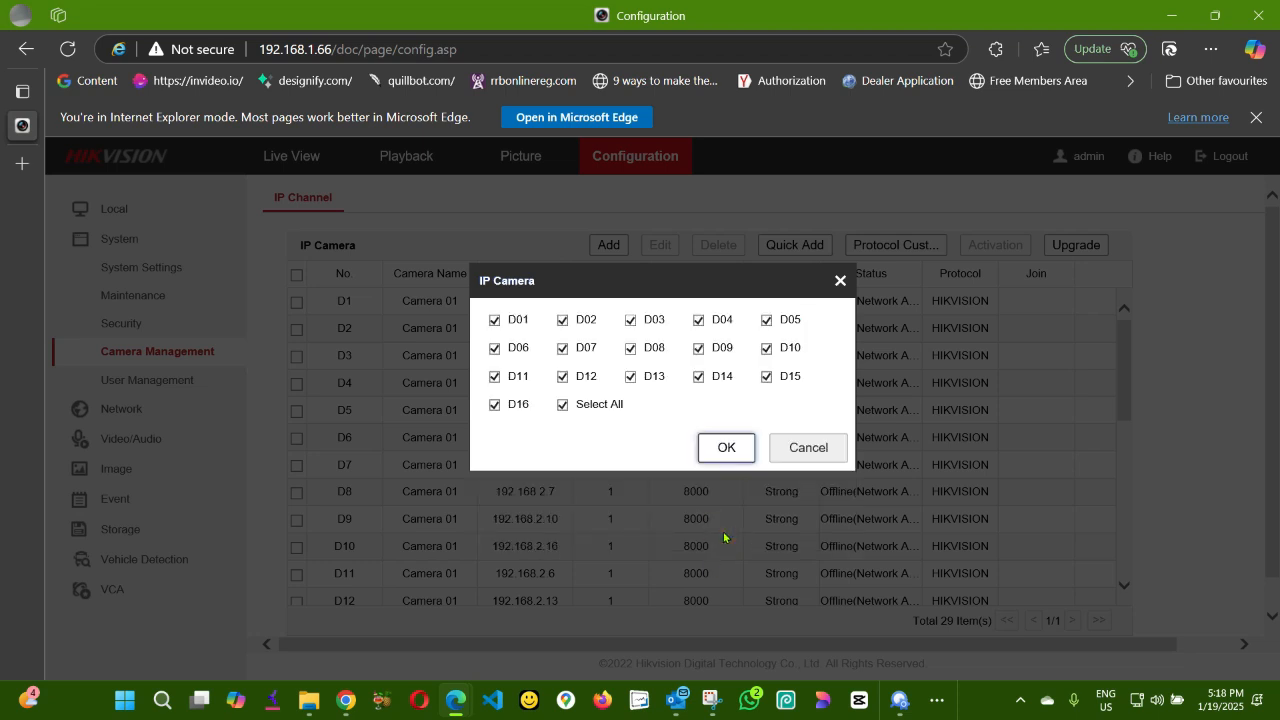
{"action": "mouse_move", "coordinate": [516, 400]}
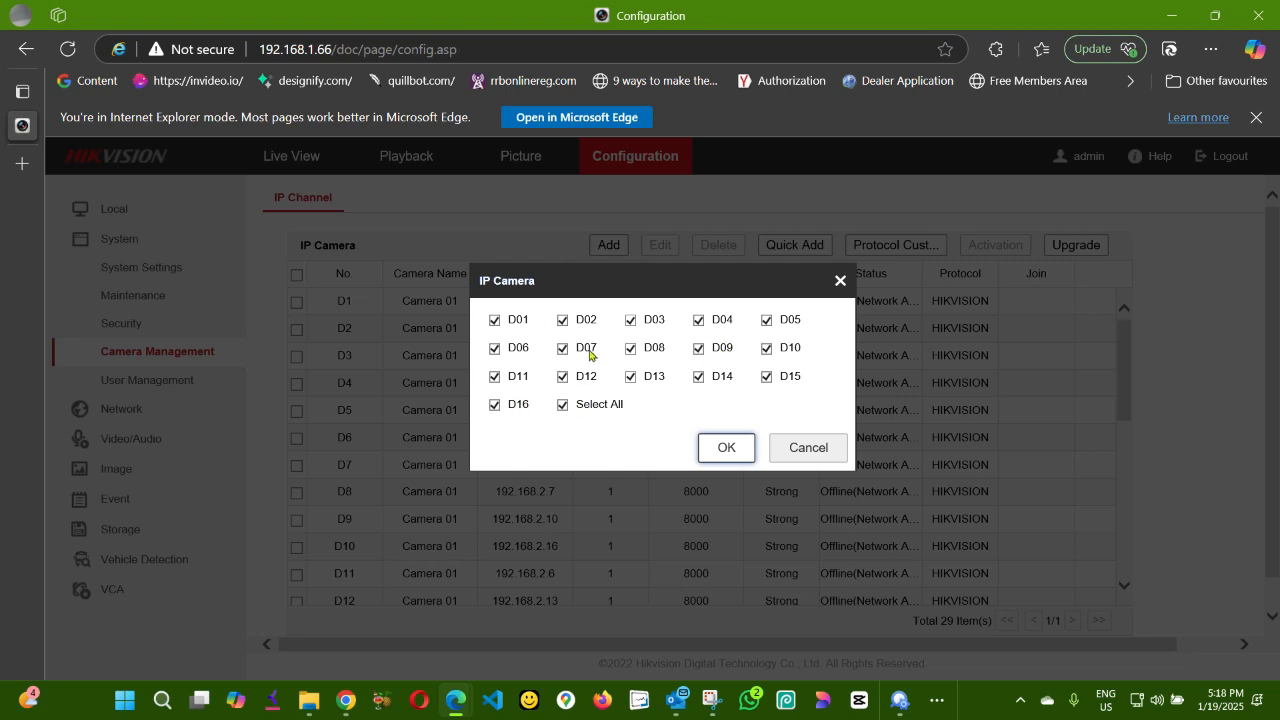
{"action": "mouse_move", "coordinate": [808, 362]}
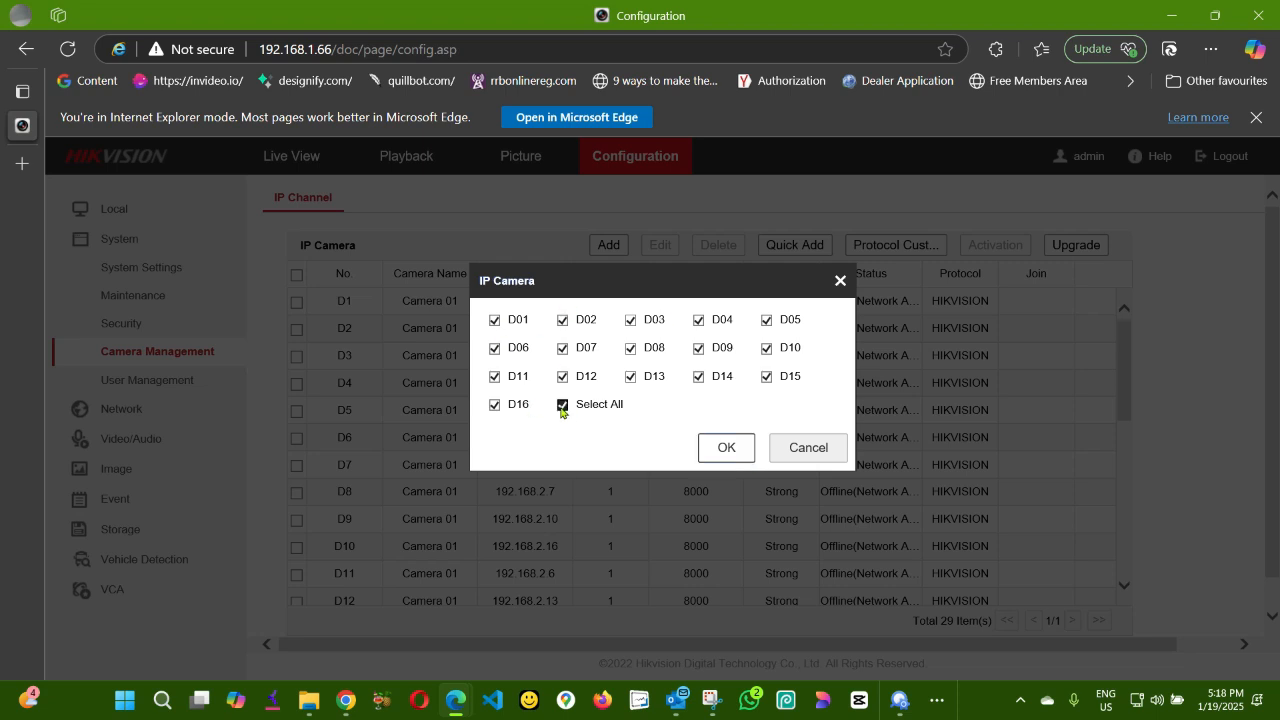
Untick Select All, keep only channels D01 and D02 and confirm, bringing the list to 31 cameras.
{"action": "left_click", "coordinate": [562, 404]}
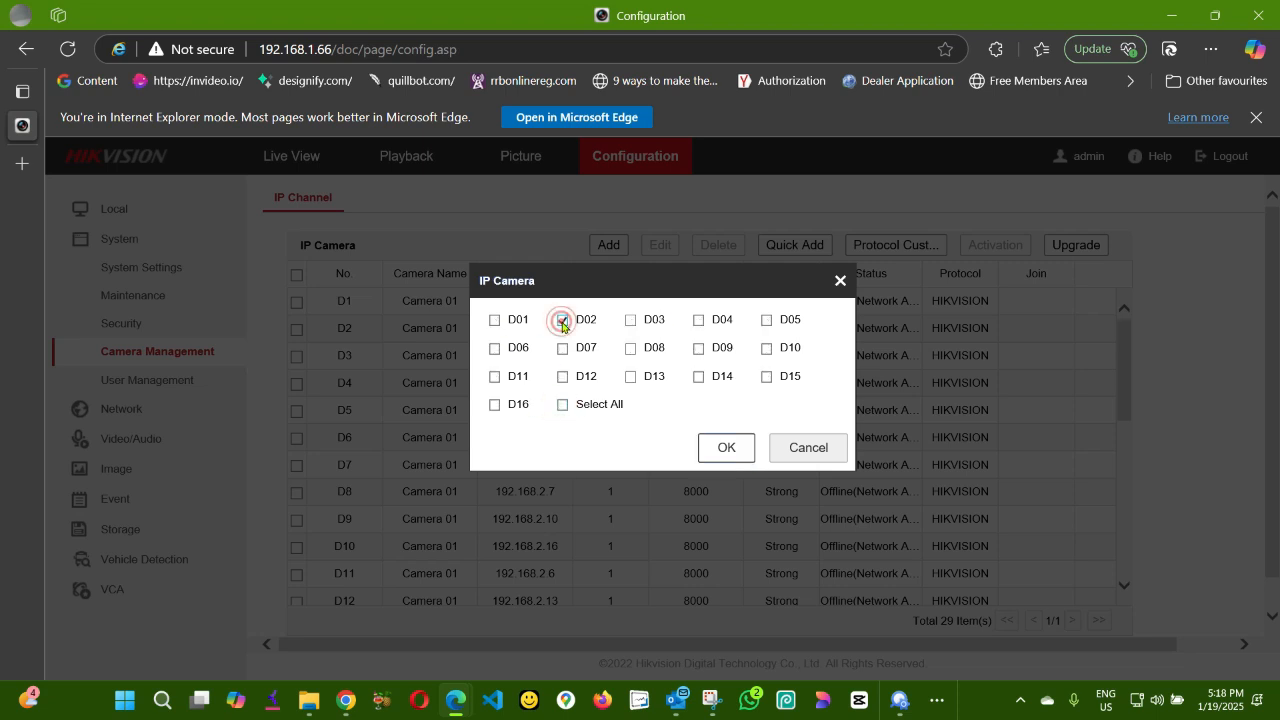
{"action": "left_click", "coordinate": [562, 320]}
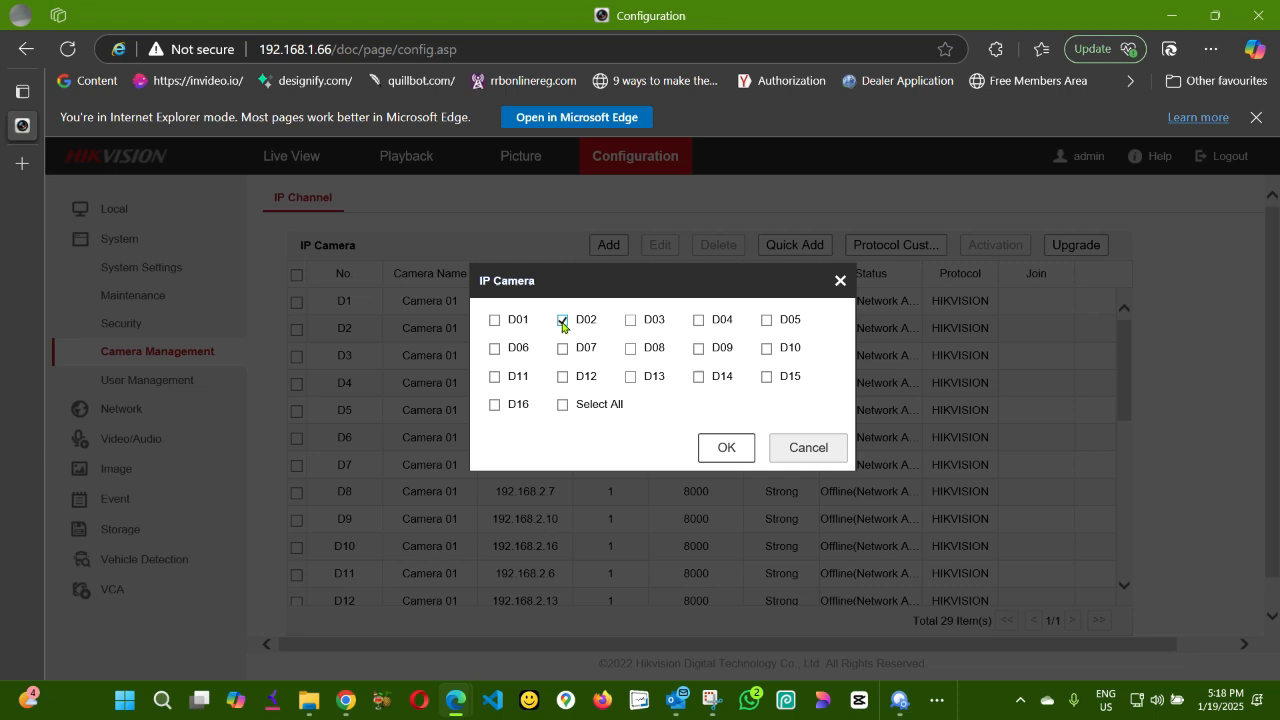
{"action": "left_click", "coordinate": [496, 320]}
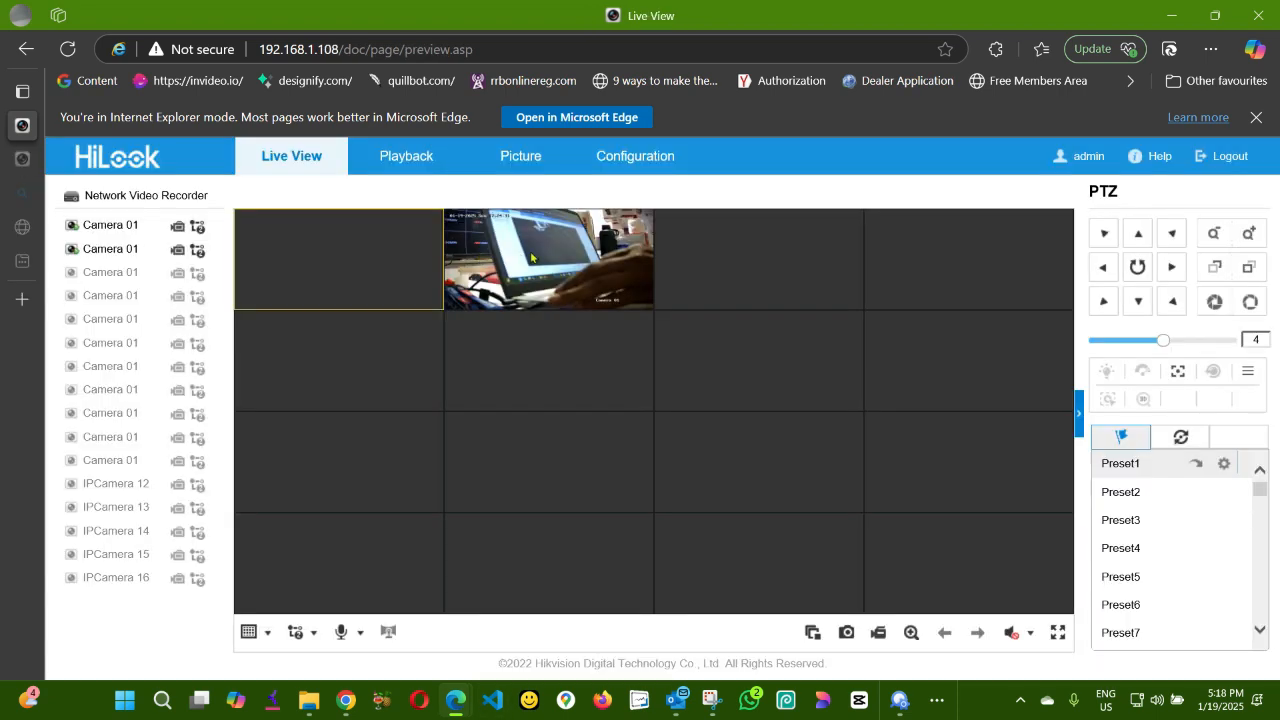
{"action": "mouse_move", "coordinate": [574, 268]}
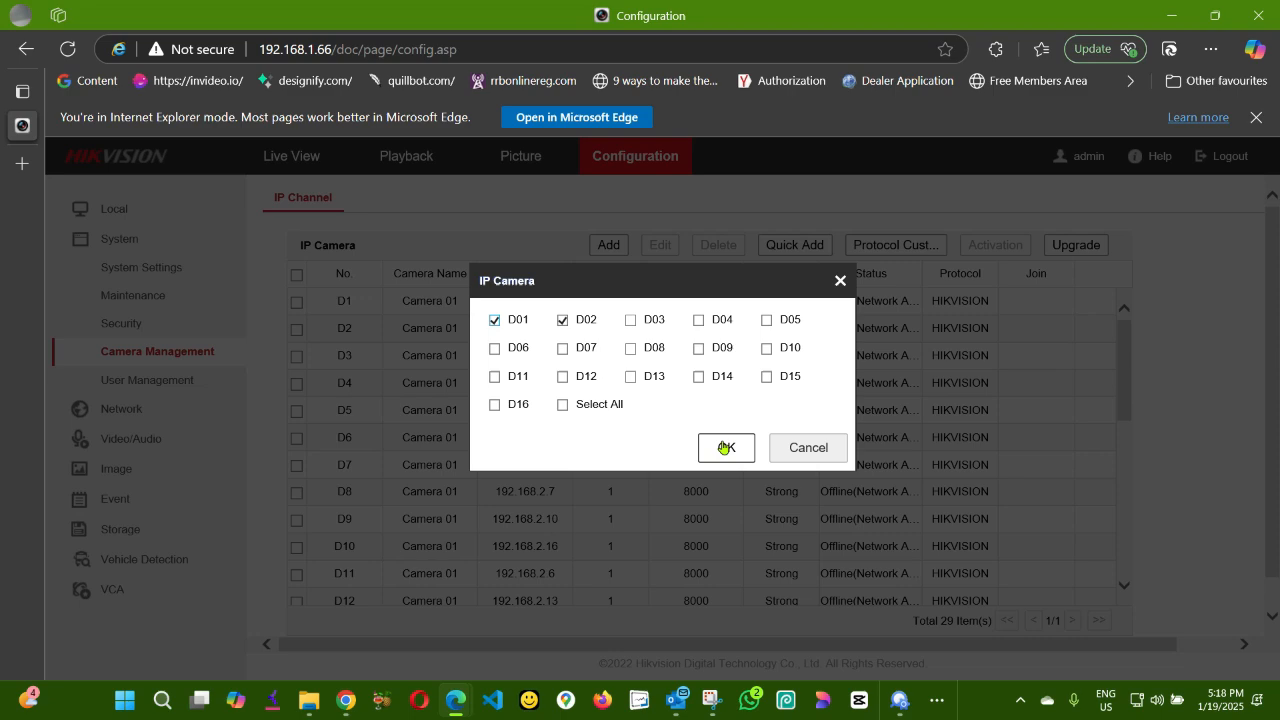
{"action": "left_click", "coordinate": [726, 448]}
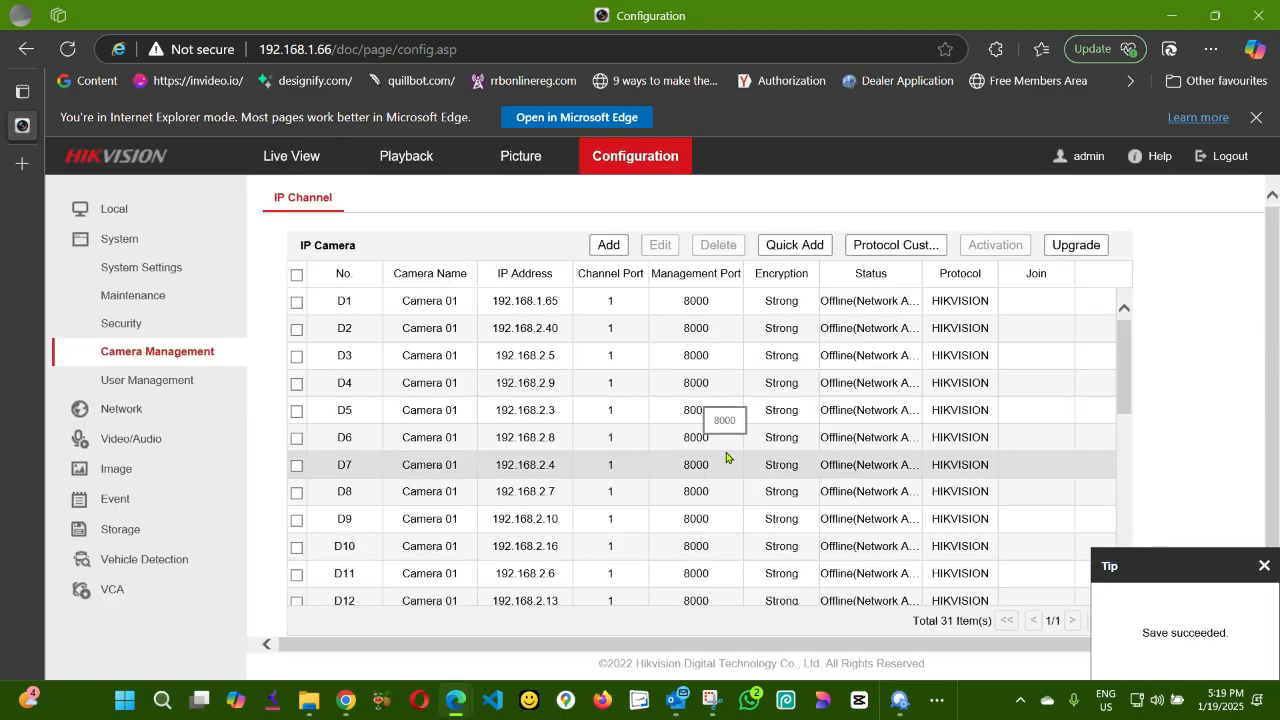
Dismiss the 'Save succeeded' notice over the IP camera list.
{"action": "left_click", "coordinate": [1264, 570]}
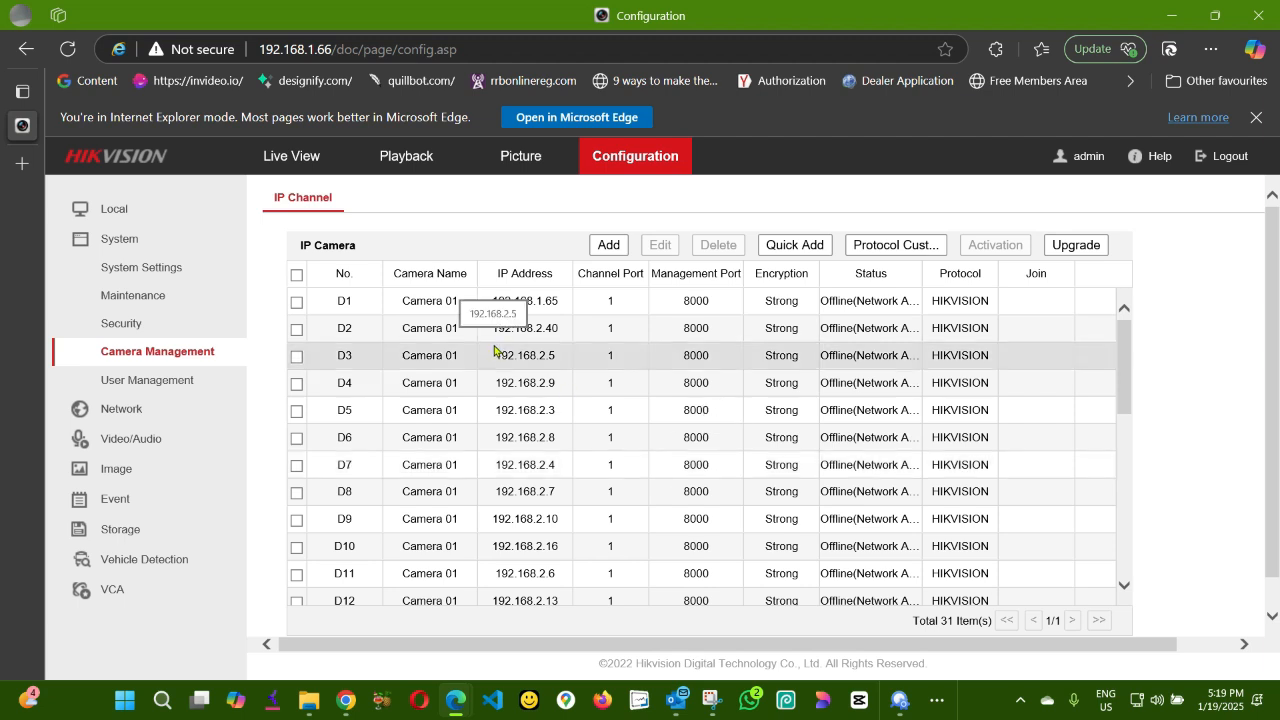
{"action": "mouse_move", "coordinate": [452, 700]}
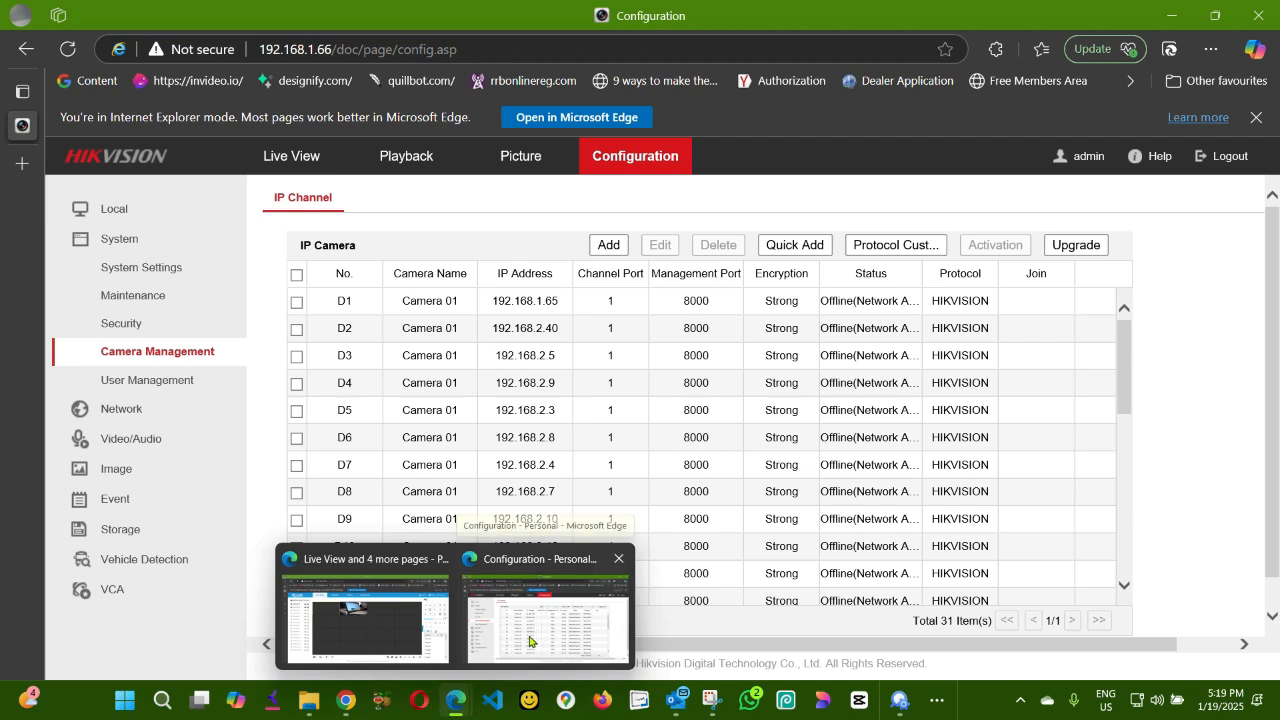
View the new channels in 192.168.1.66 Live View, then compare with the 192.168.1.108 recorder's own live view.
{"action": "left_click", "coordinate": [292, 156]}
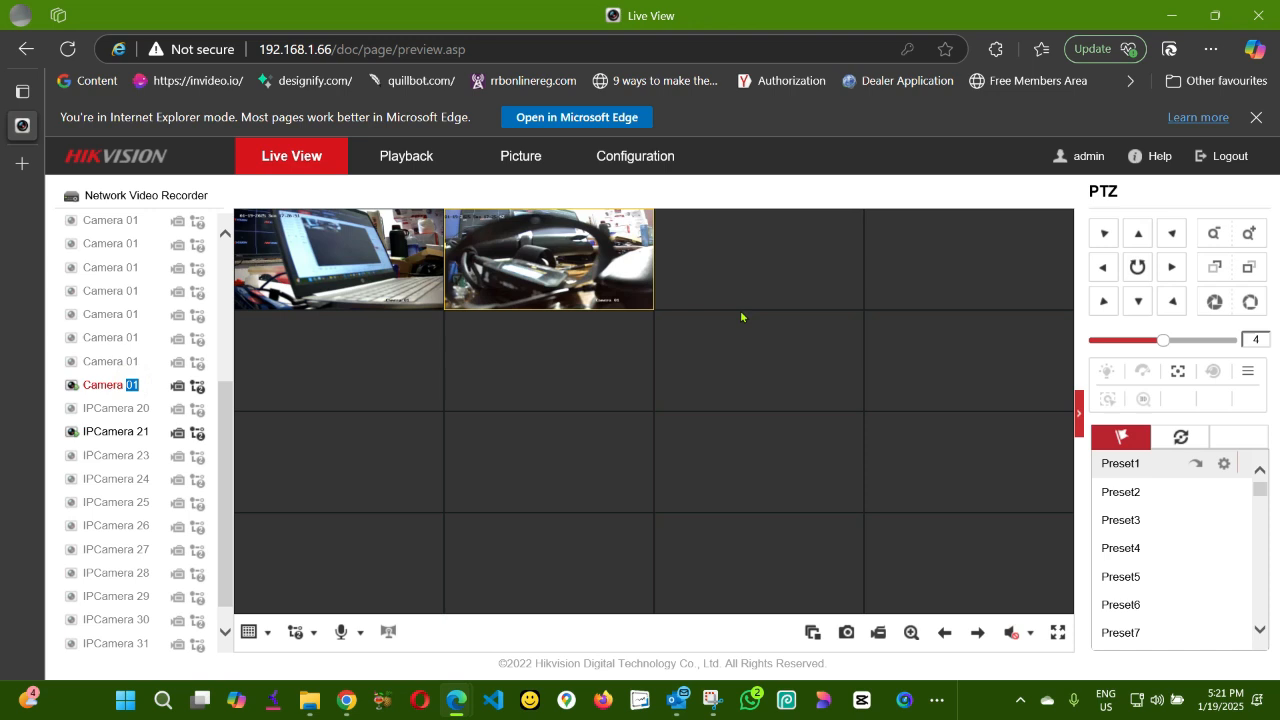
{"action": "mouse_move", "coordinate": [338, 262]}
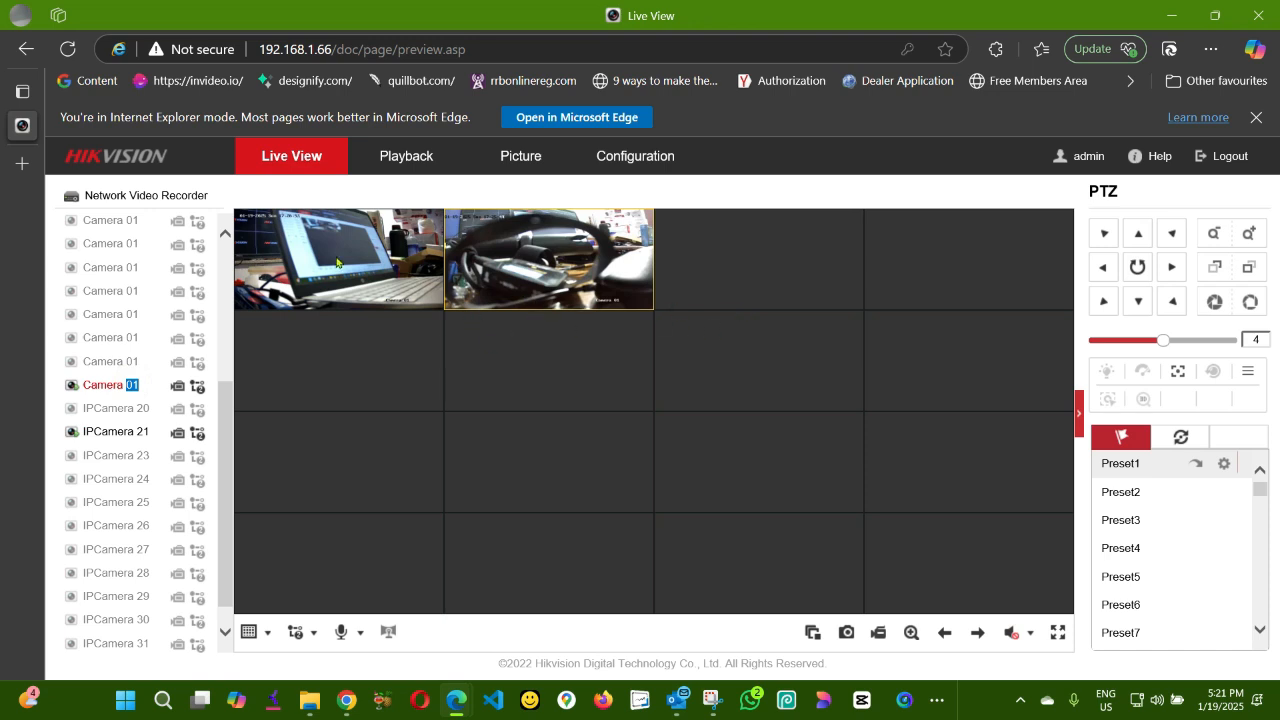
{"action": "mouse_move", "coordinate": [540, 264]}
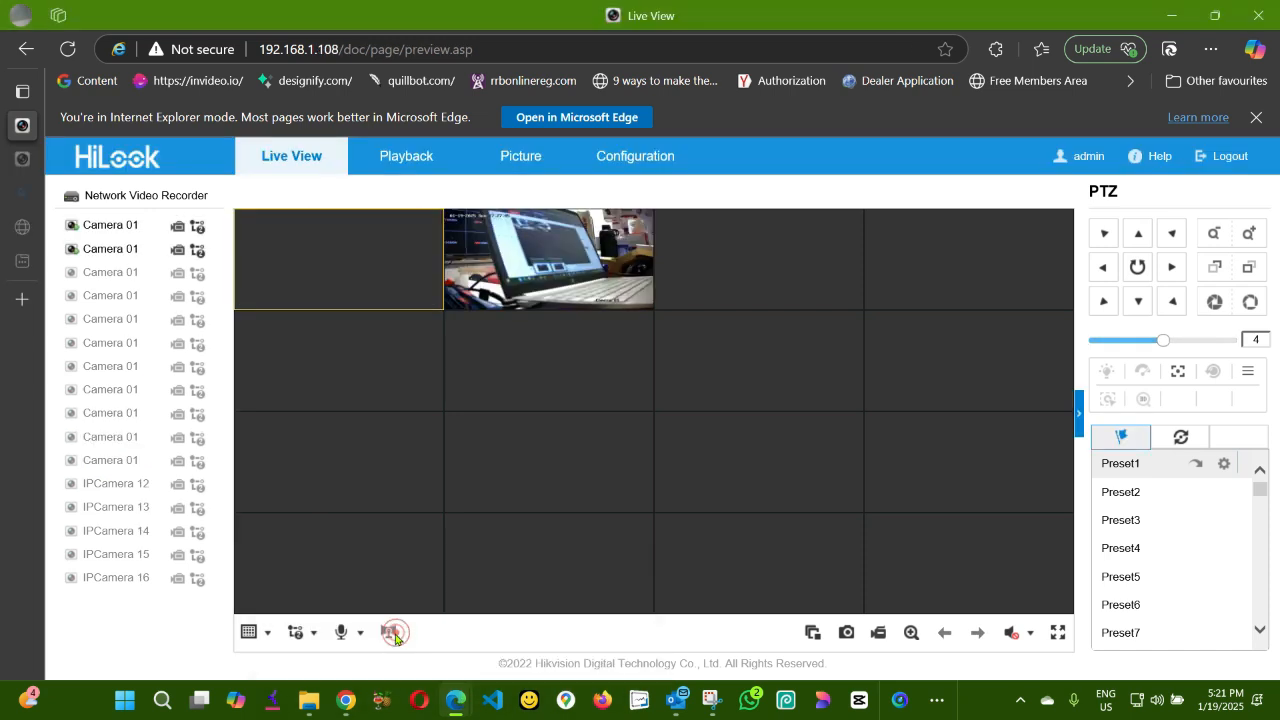
{"action": "left_click", "coordinate": [394, 632]}
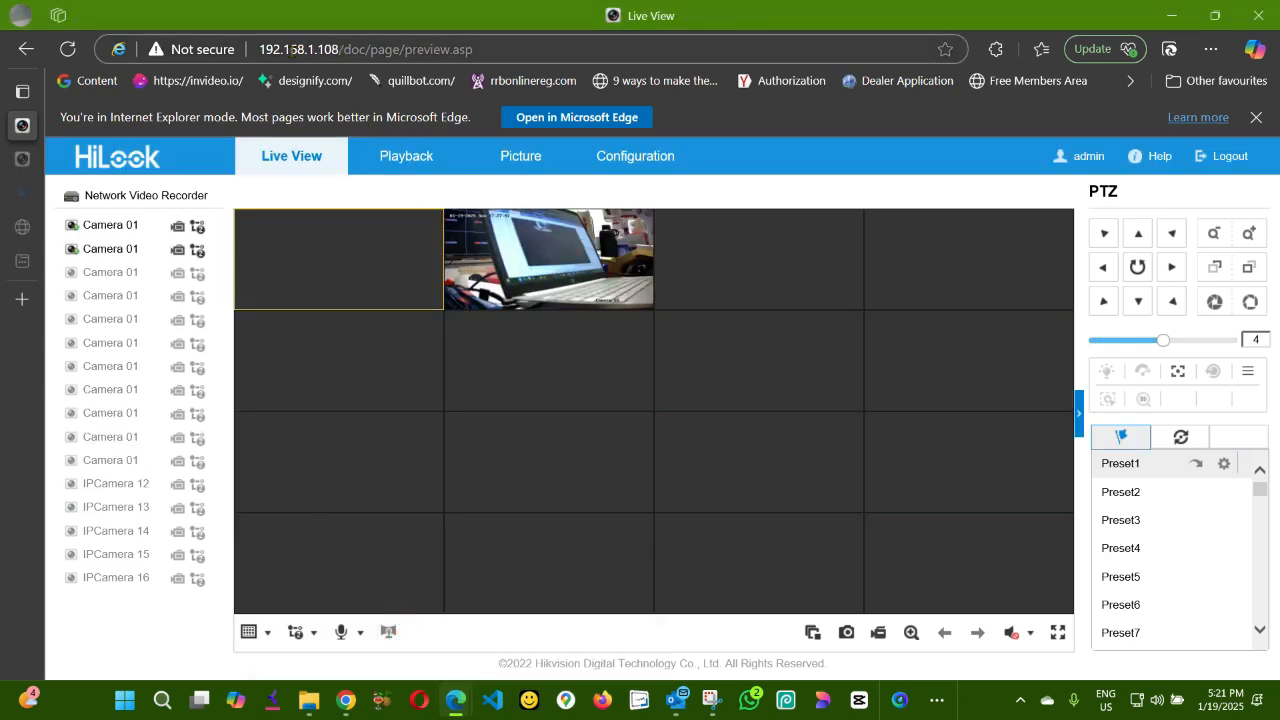